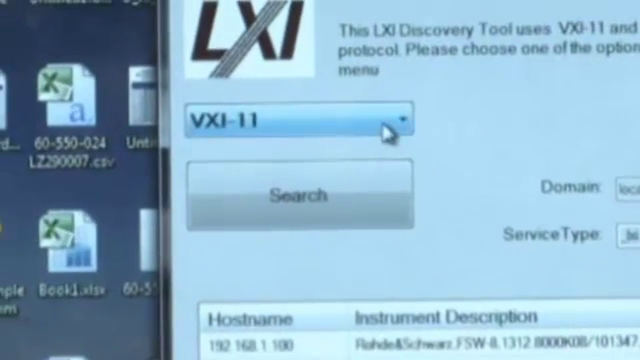
Select Bonjour in place of VXI-11 as the instrument discovery protocol.
{"action": "left_click", "coordinate": [396, 120]}
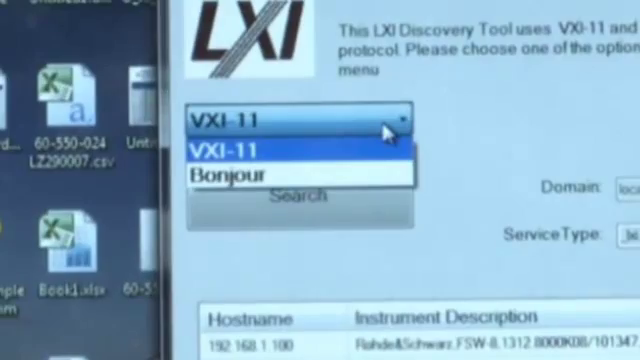
{"action": "left_click", "coordinate": [248, 172]}
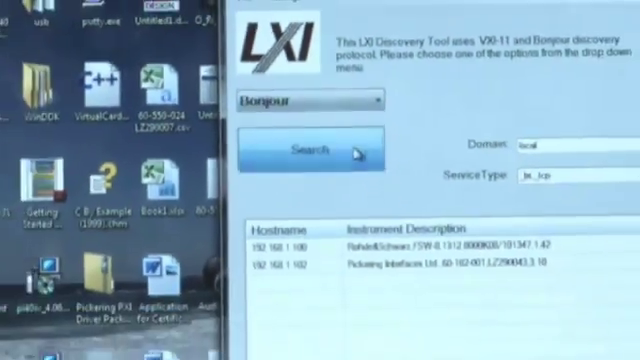